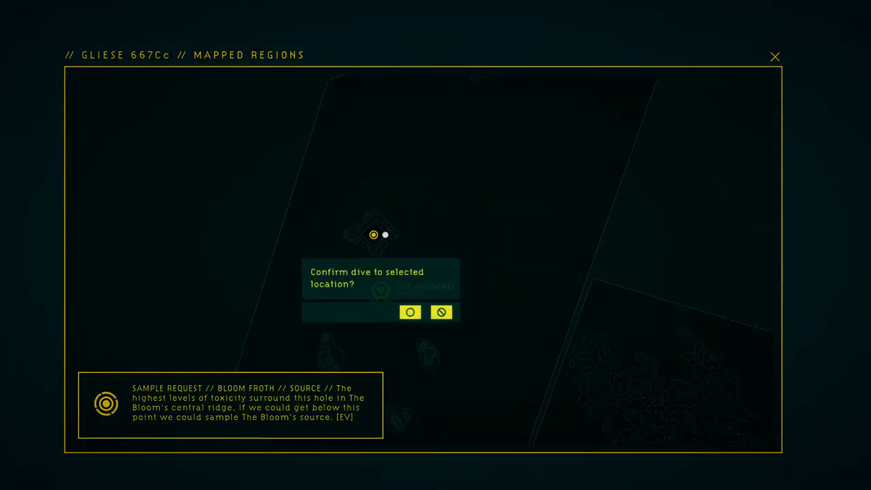
Select The Anomaly on the Mapped Regions map and confirm the dive
{"action": "left_click", "coordinate": [409, 312]}
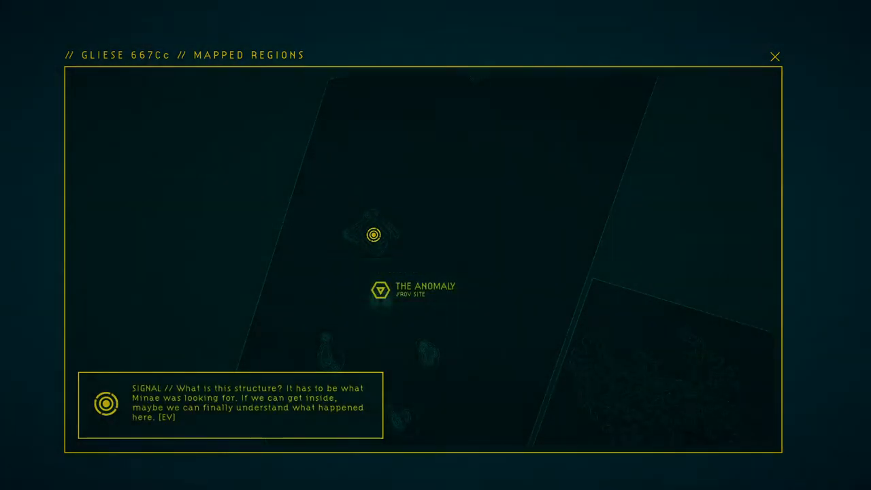
{"action": "left_click", "coordinate": [776, 57]}
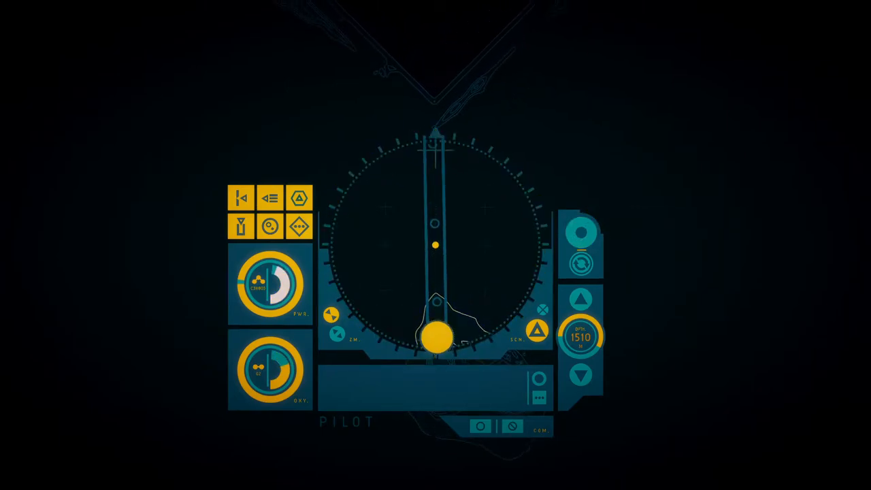
Pick a sonar waypoint to move Gelty deeper into the cavern at depth 1558
{"action": "left_click", "coordinate": [582, 232]}
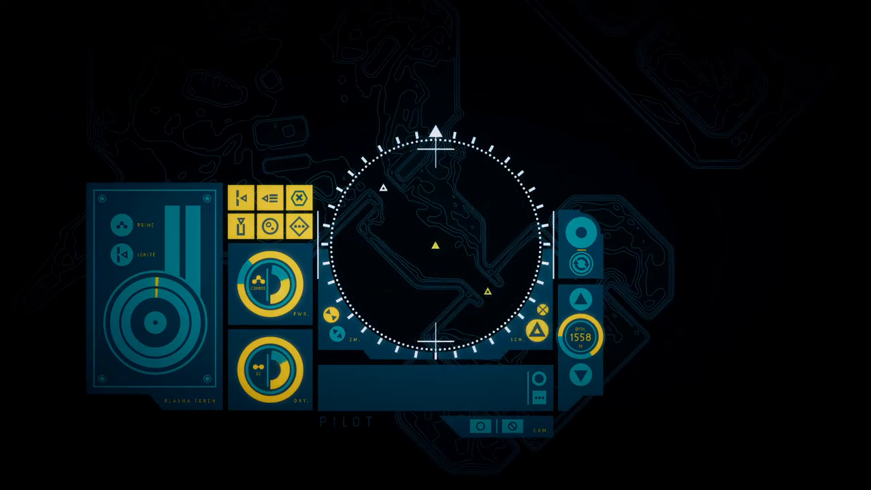
Scan and mark the Entry Hall, then travel on to the Rusted Platform chamber
{"action": "left_click", "coordinate": [385, 185]}
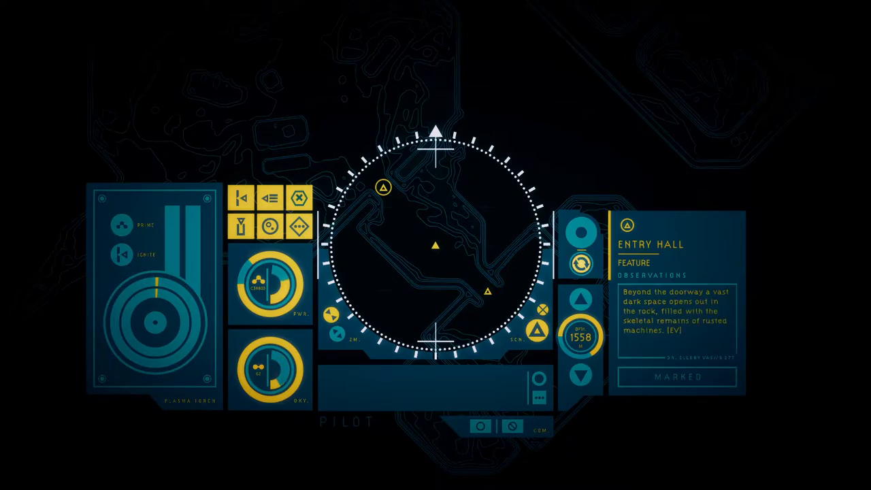
{"action": "left_click", "coordinate": [579, 230]}
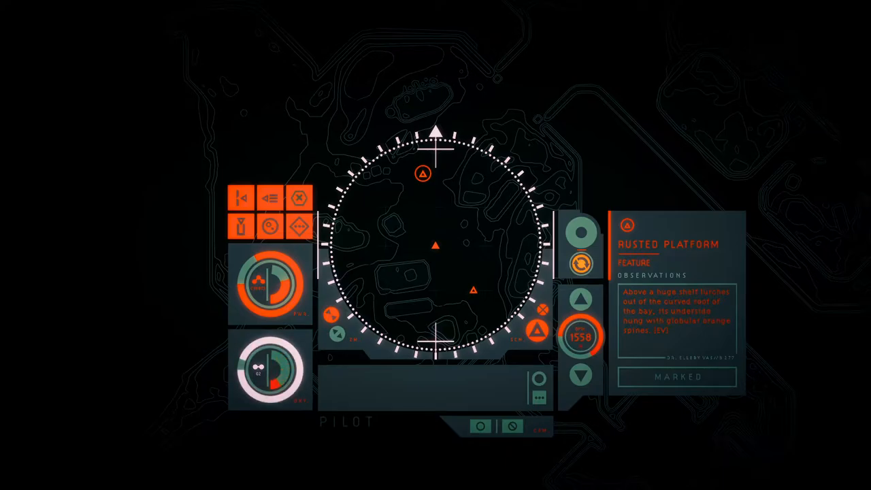
Travel across sonar waypoints to a spot where sampling becomes available
{"action": "left_click", "coordinate": [579, 235]}
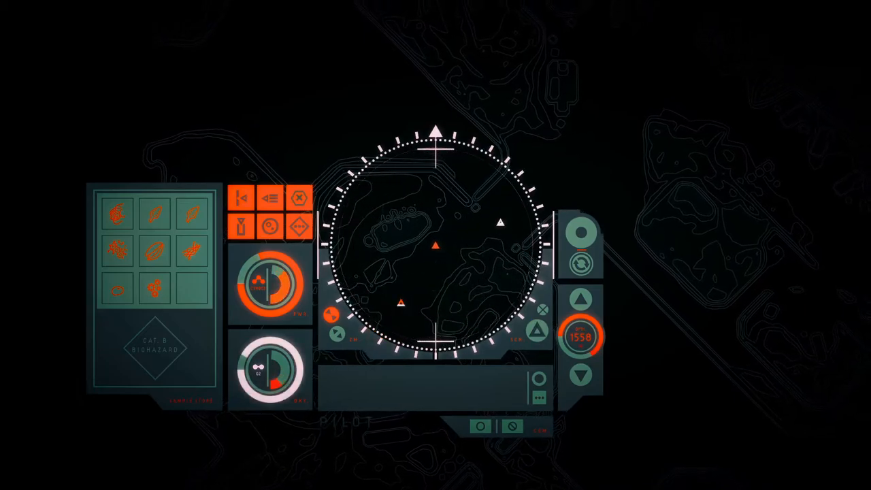
{"action": "left_click", "coordinate": [499, 221]}
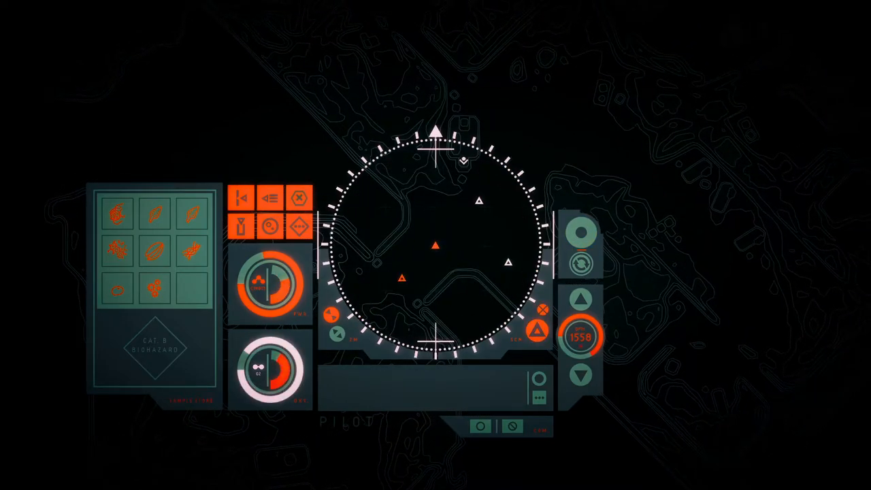
{"action": "left_click", "coordinate": [507, 261]}
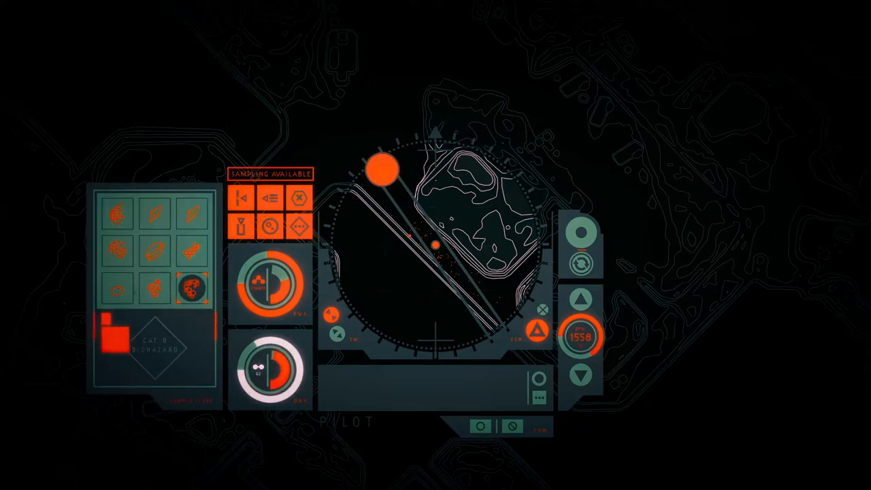
Open the Biosample Scan panel while exploring the new chamber at depth 1558
{"action": "left_click", "coordinate": [192, 292]}
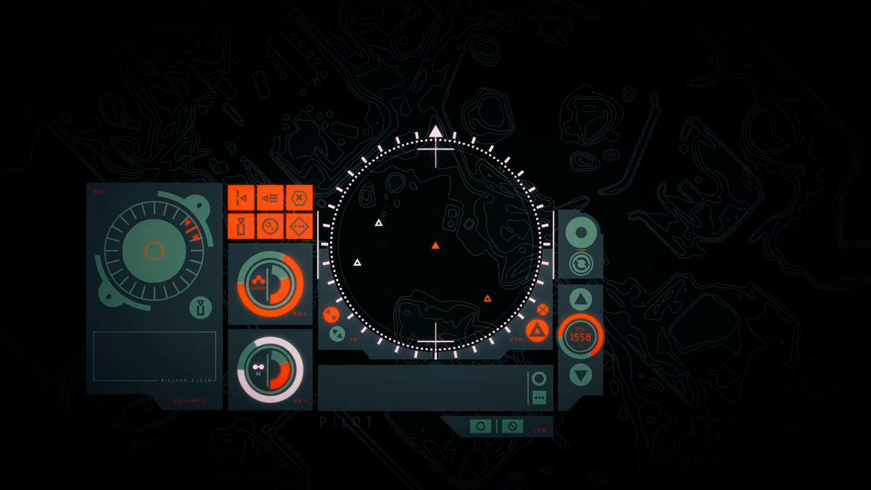
Select the next sonar waypoint and bring the Plasma Torch panel back up
{"action": "left_click", "coordinate": [376, 223]}
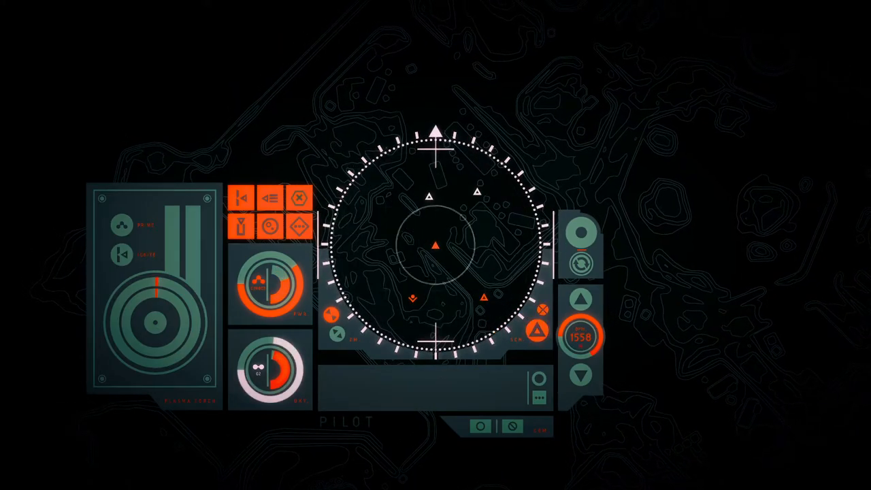
{"action": "left_click", "coordinate": [430, 195]}
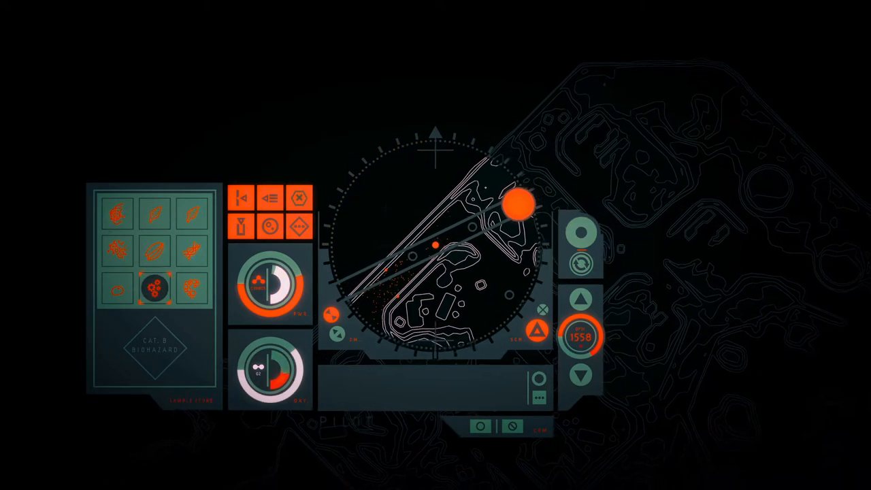
Analyse two stored samples to log the Slow Mason, leaving seven specimens
{"action": "left_click", "coordinate": [156, 292]}
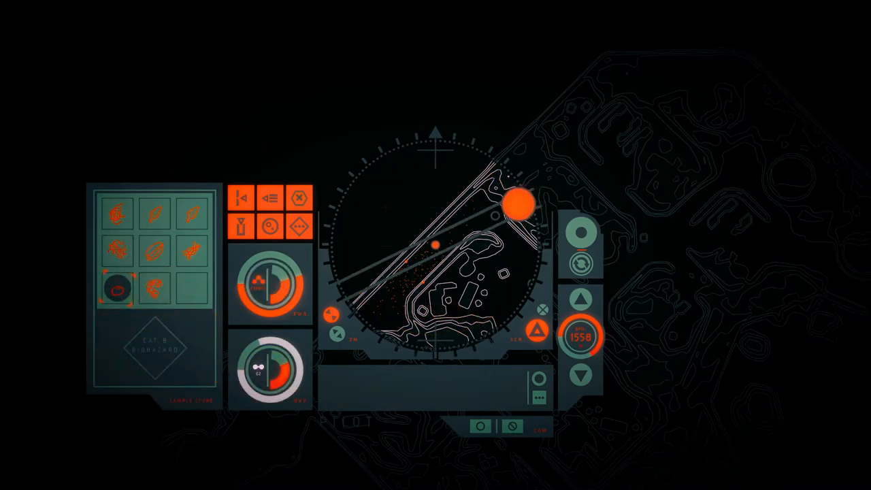
{"action": "left_click", "coordinate": [117, 290]}
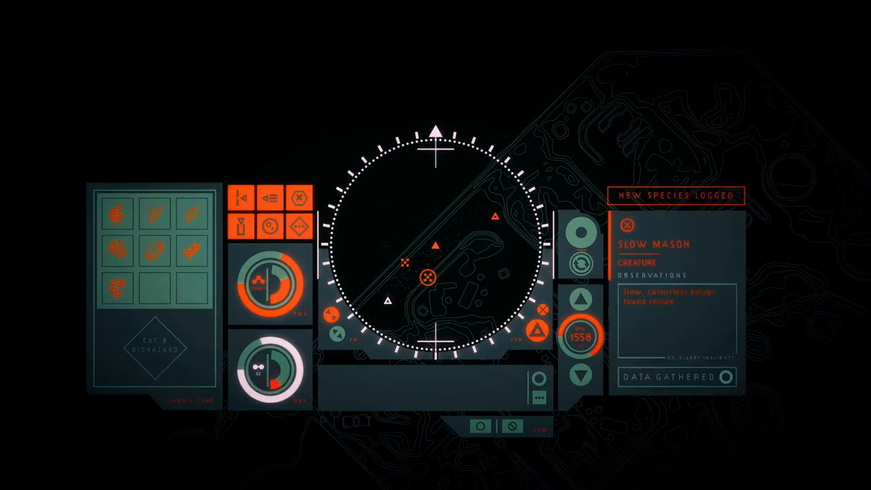
{"action": "left_click", "coordinate": [726, 376]}
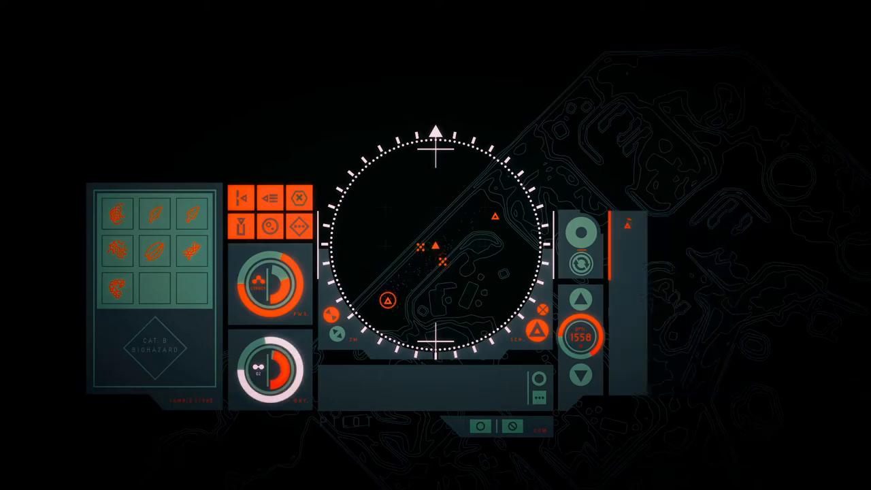
Travel to a new chamber and find K. Mikami's dive recorder
{"action": "left_click", "coordinate": [581, 264]}
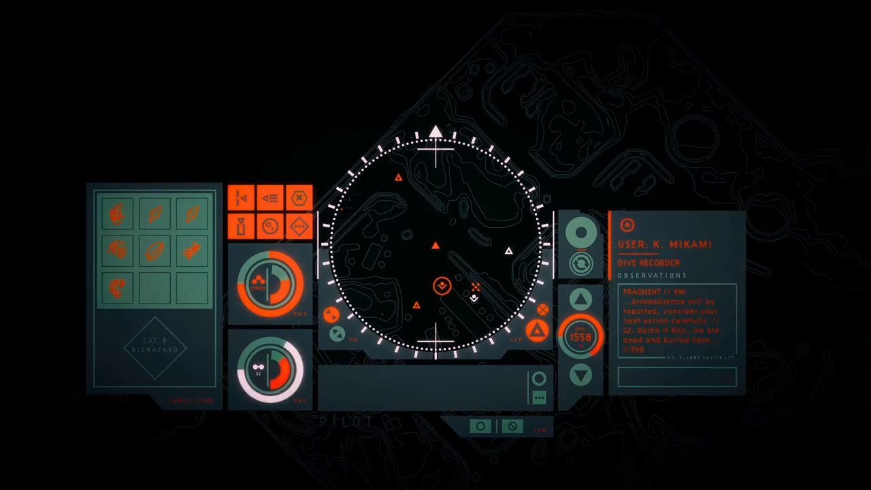
Close the recorder readout and move into another chamber at depth 1558
{"action": "left_click", "coordinate": [508, 248]}
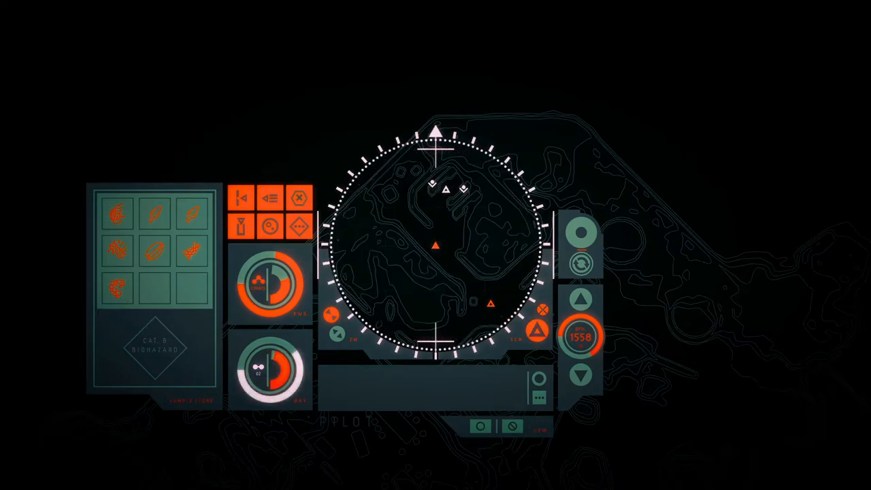
Select a waypoint near the new orange markers and travel to that chamber
{"action": "left_click", "coordinate": [446, 188]}
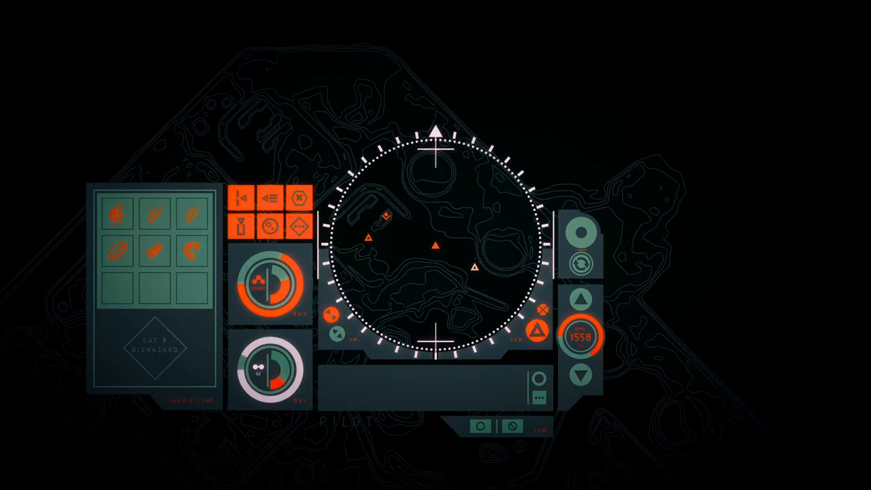
Travel to the next waypoint, entering a chamber dense with orange lifeform markers
{"action": "left_click", "coordinate": [472, 264]}
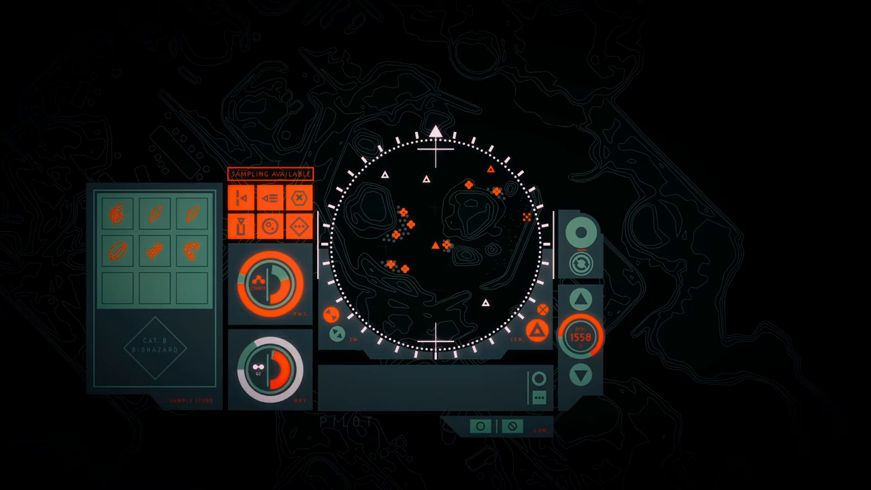
Travel to a waypoint beyond the crowded chamber, rising to depth 1546
{"action": "left_click", "coordinate": [426, 179]}
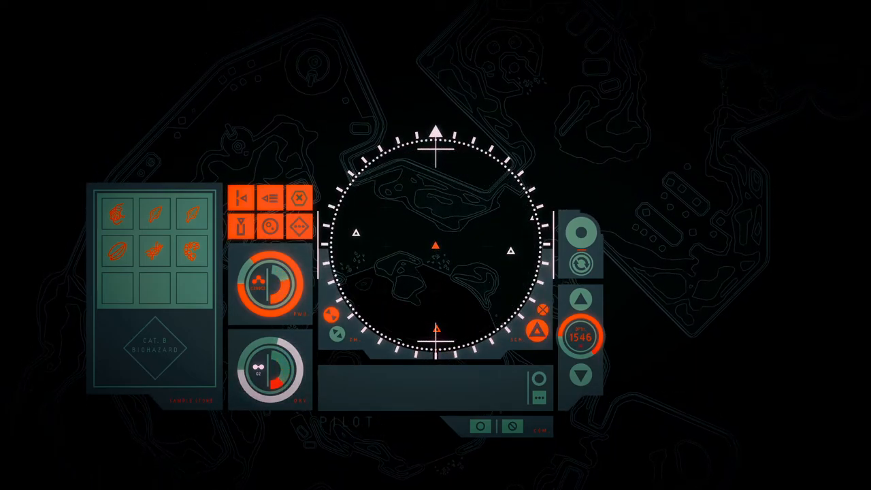
{"action": "left_click", "coordinate": [508, 247]}
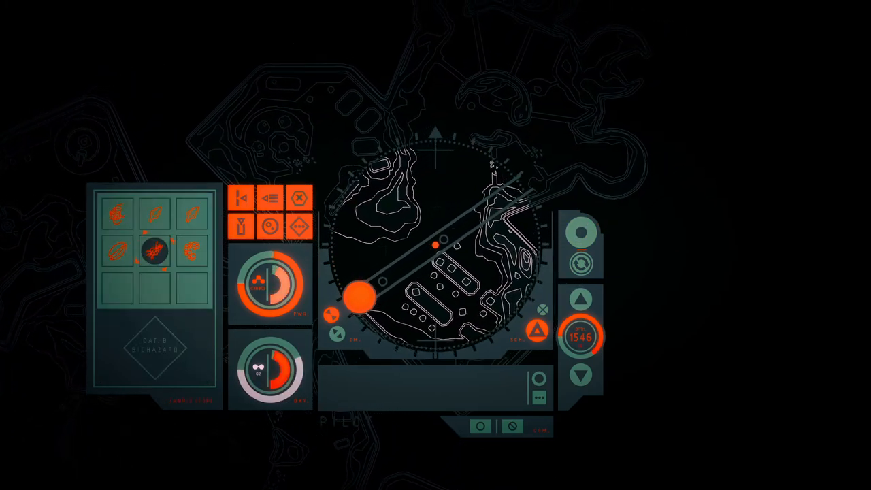
Travel past the rows of rectangular structures to a fresh chamber
{"action": "left_click", "coordinate": [151, 256]}
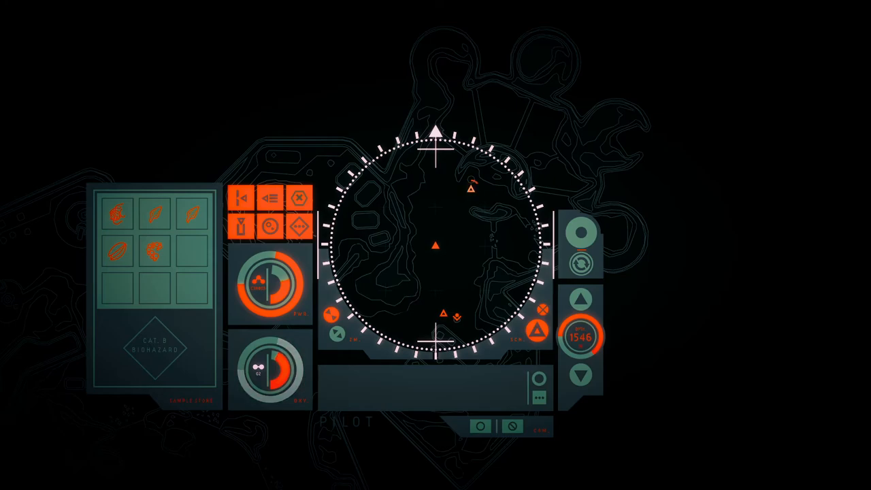
Travel to the chamber beside the ringed rock structure at depth 1546
{"action": "left_click", "coordinate": [471, 189]}
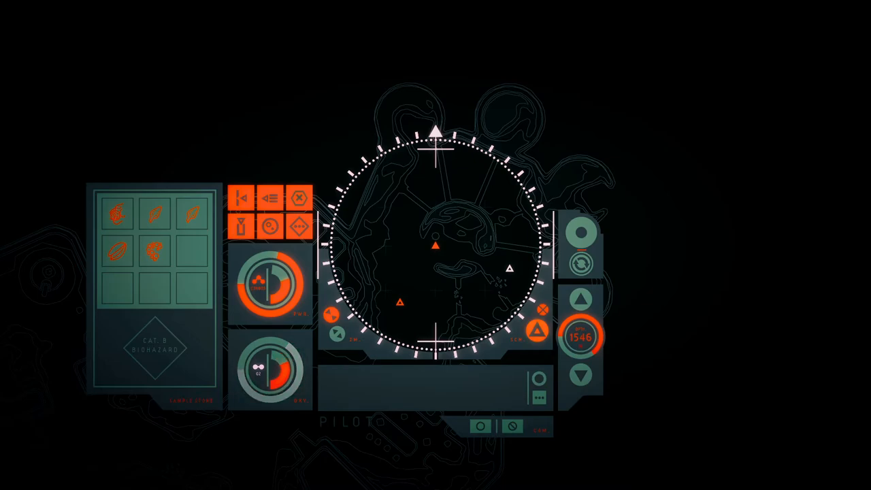
Read the Shattered Tubing observation, then travel onward and descend to depth 1558
{"action": "left_click", "coordinate": [510, 265]}
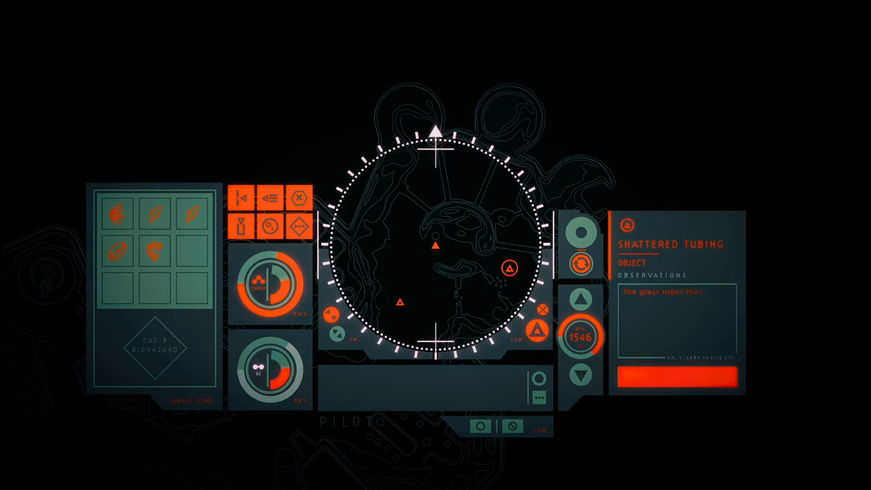
{"action": "left_click", "coordinate": [677, 379]}
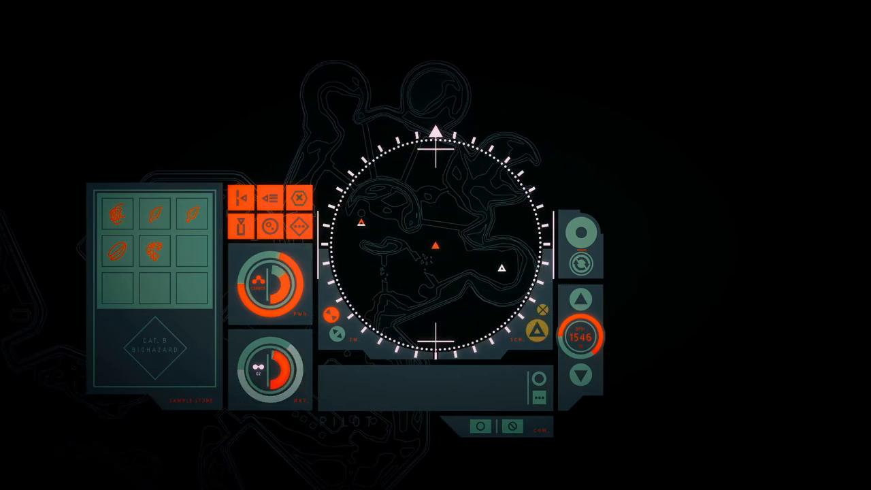
{"action": "left_click", "coordinate": [499, 266]}
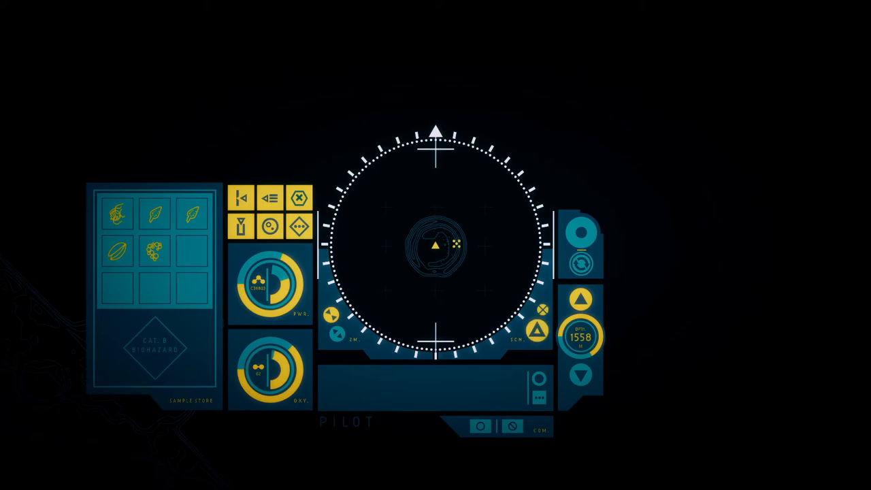
{"action": "left_click", "coordinate": [456, 243]}
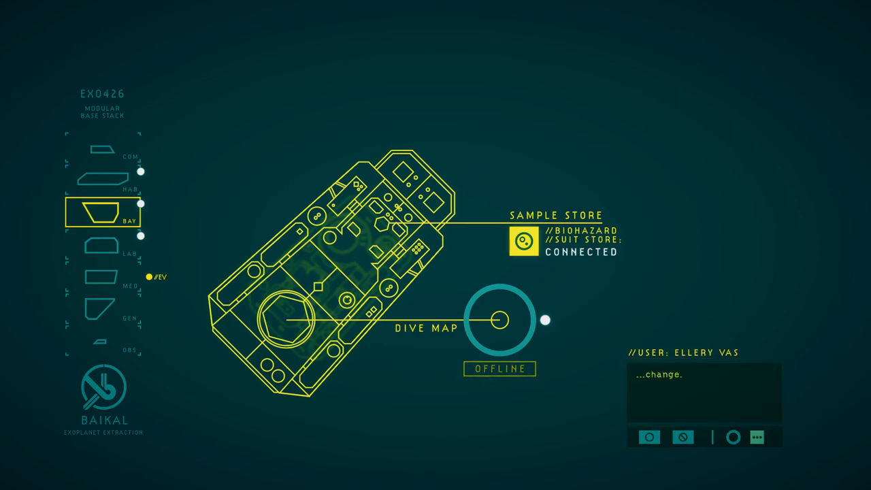
Begin Ellery's log entry: "I've found something I th"
{"action": "type", "text": "I've found something I th"}
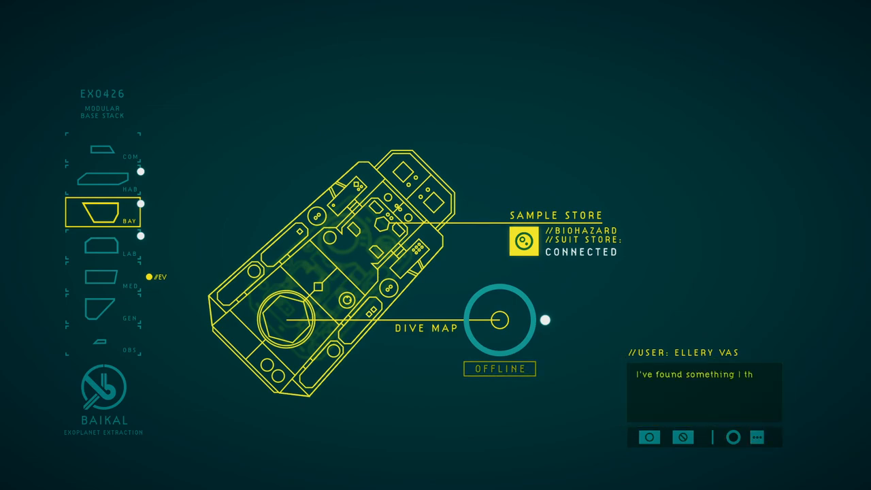